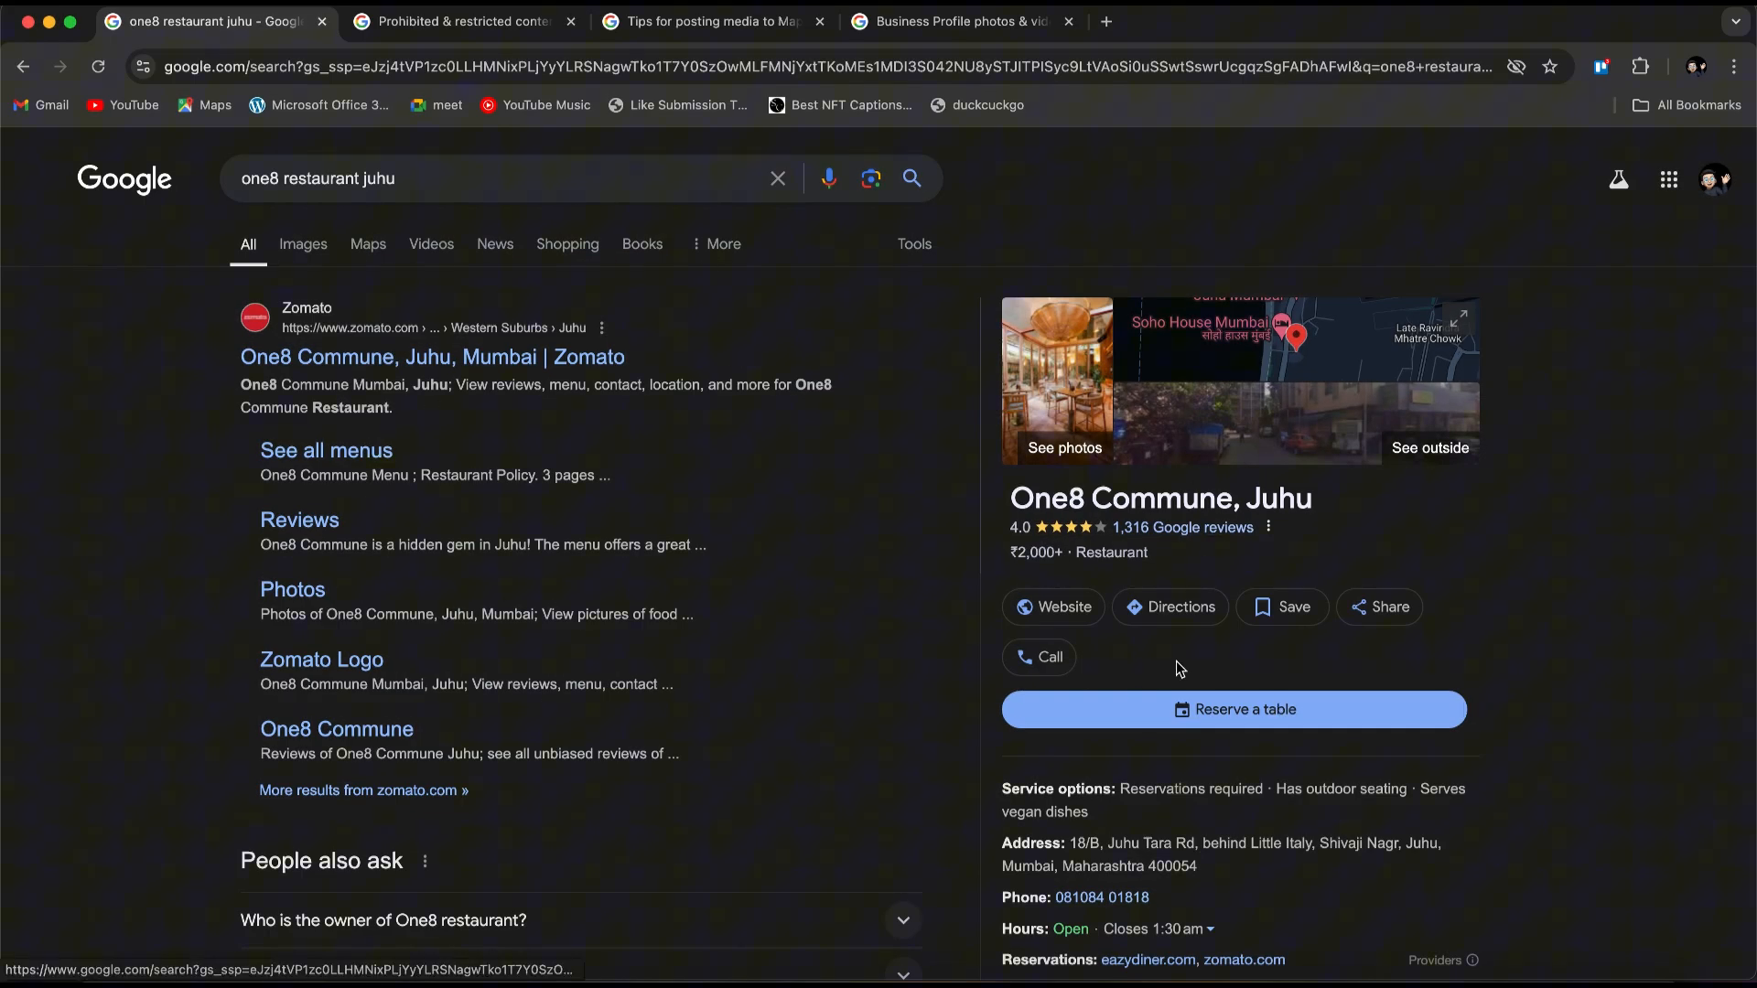
# Scroll the results down to the One8 Commune, Juhu Google reviews section
pyautogui.scroll(-3)
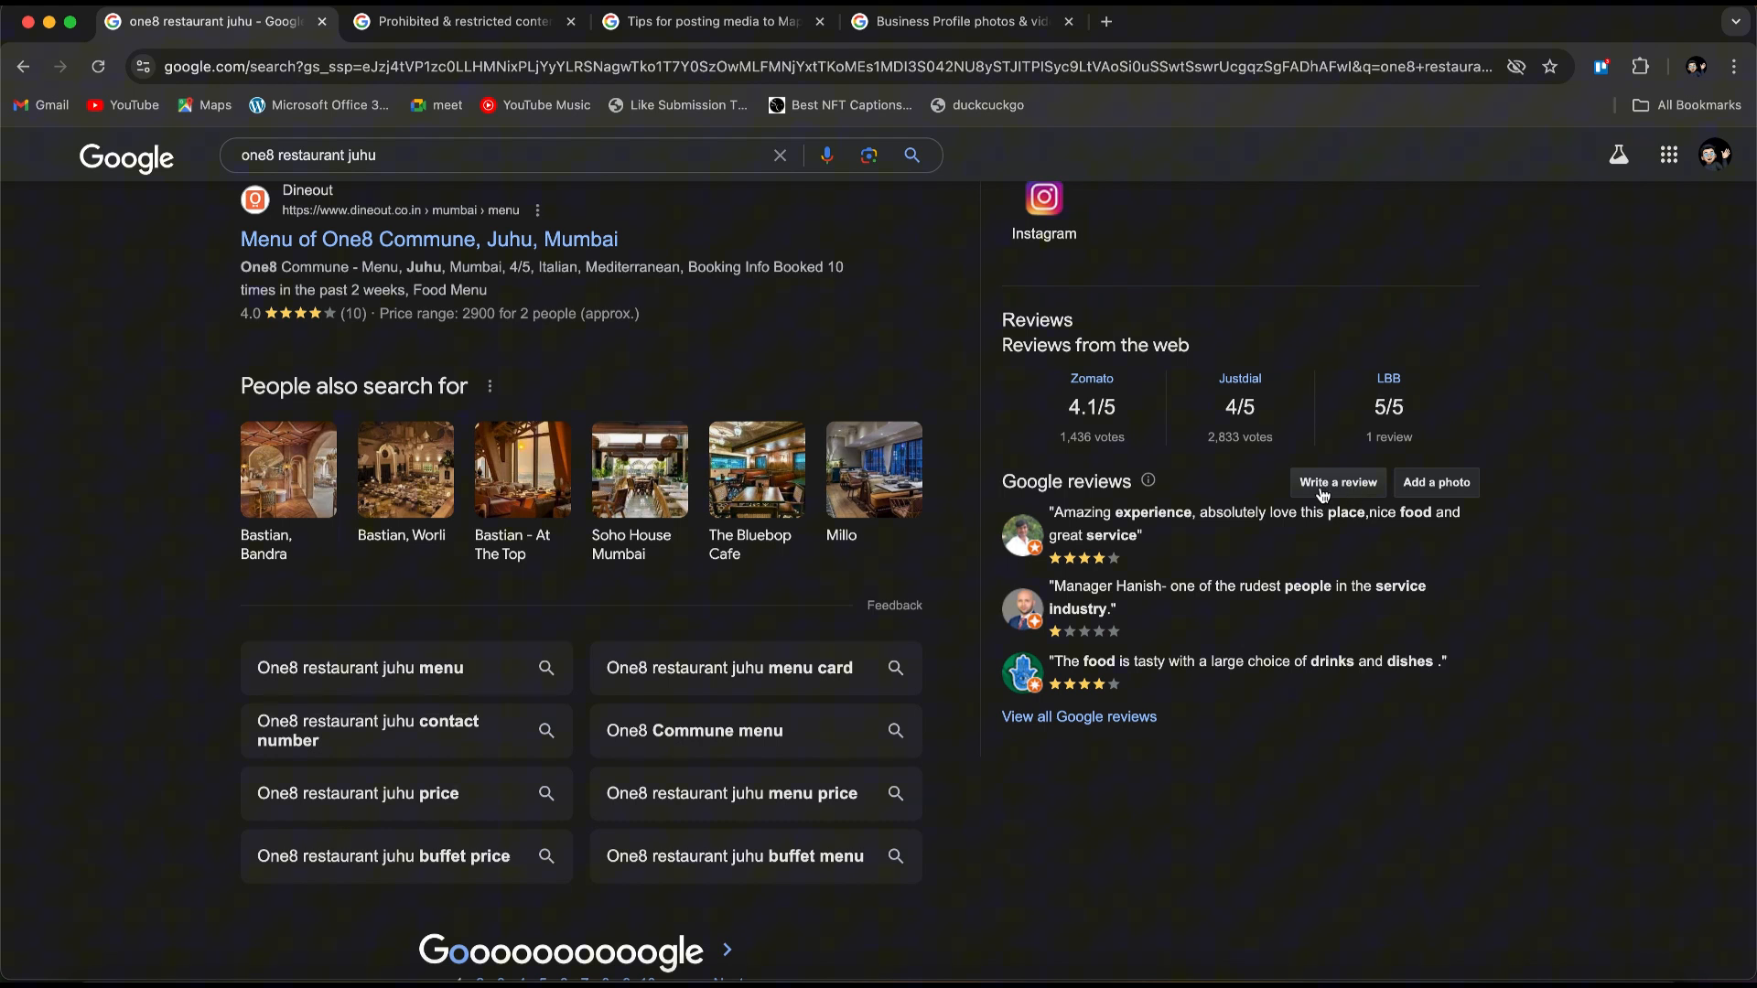
# Draft a One8 Commune review rated five stars overall and five for food, then add photos
pyautogui.click(1337, 482)
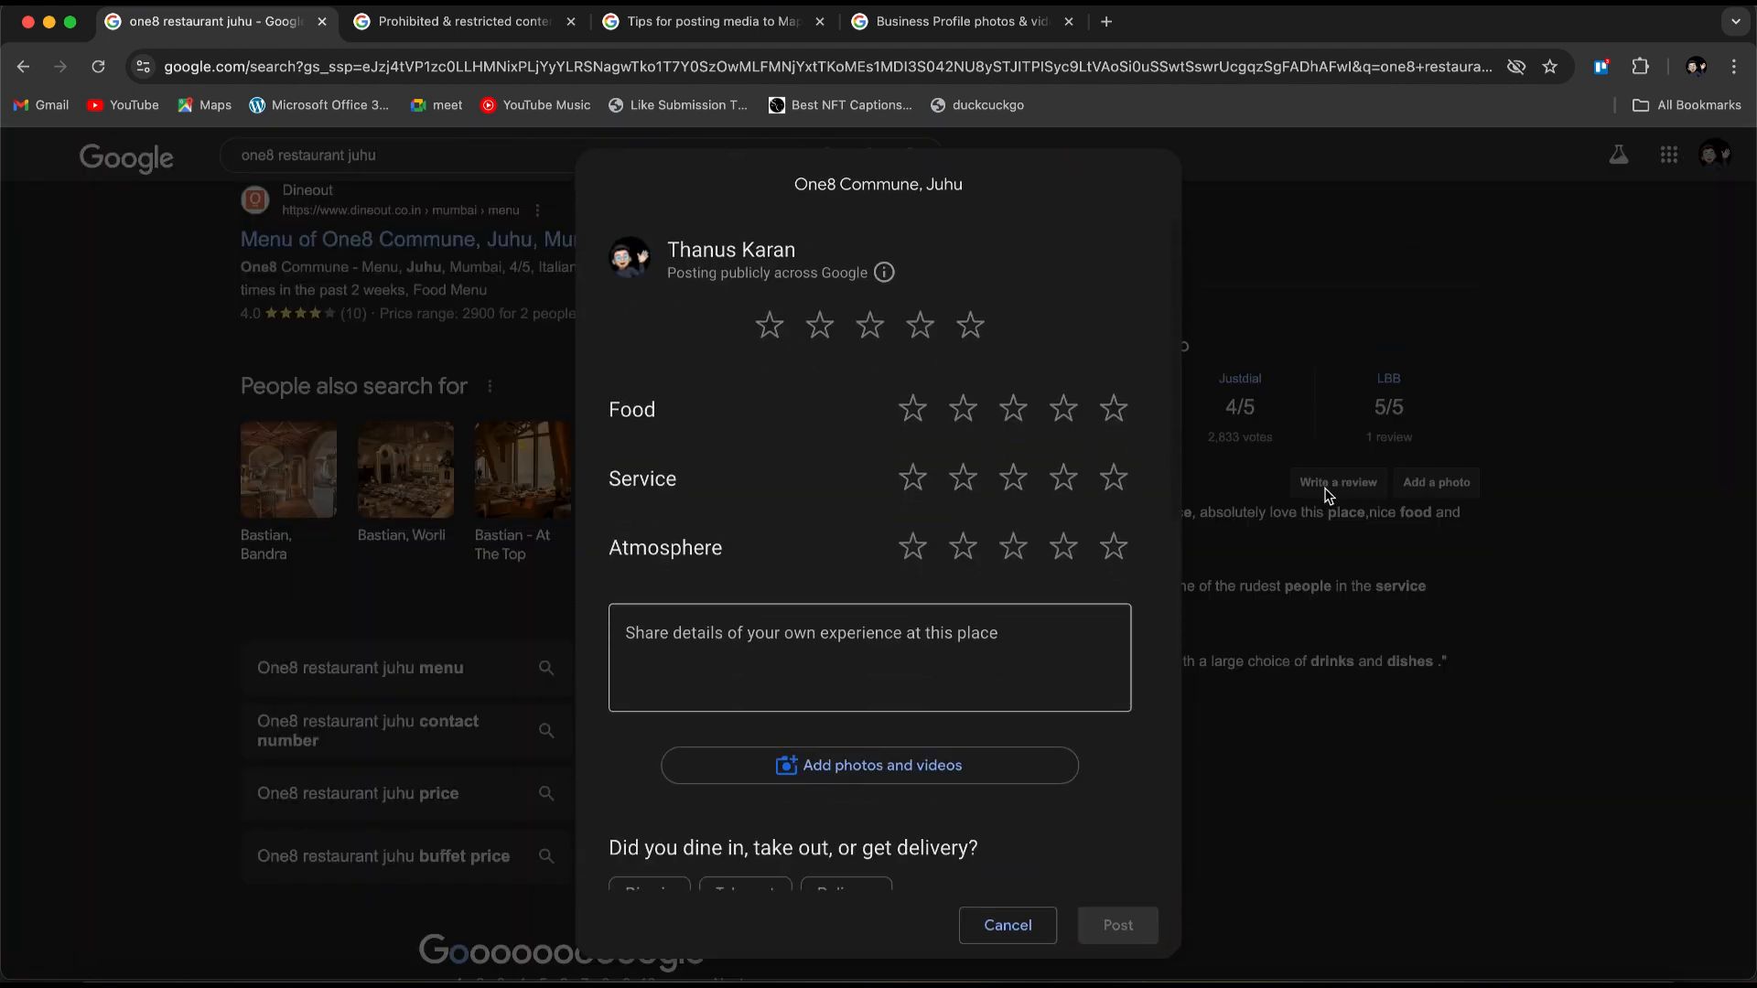
pyautogui.click(868, 658)
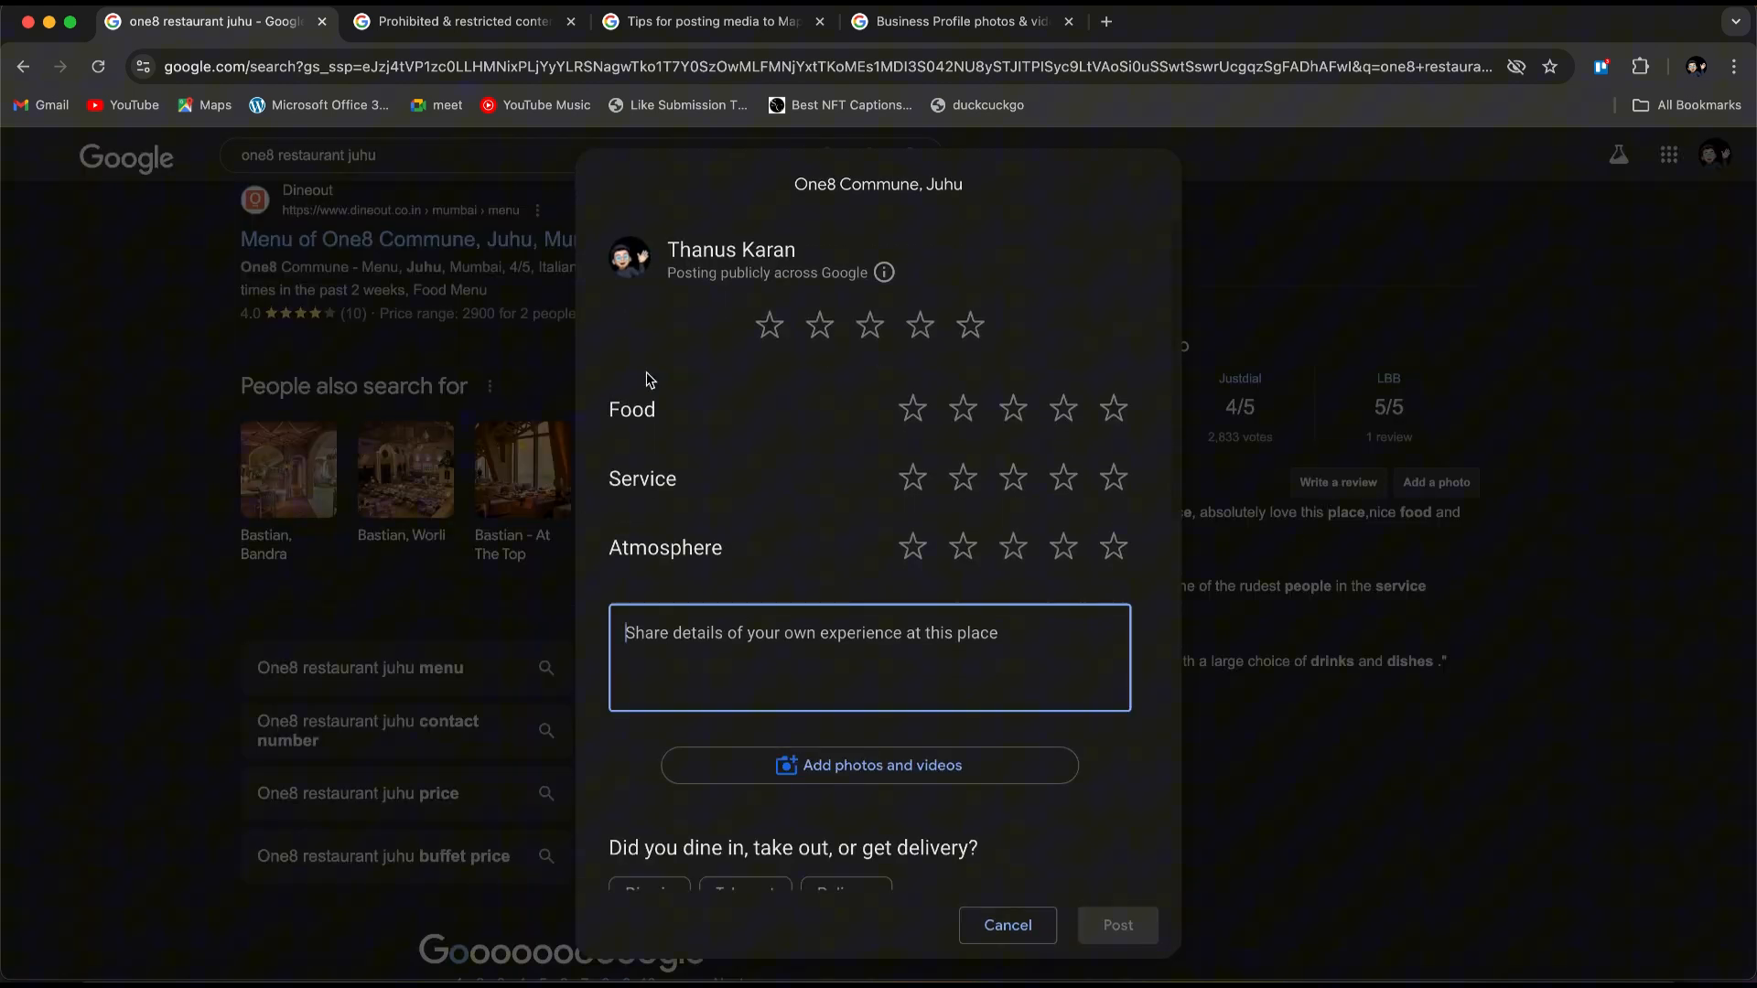
pyautogui.click(1113, 409)
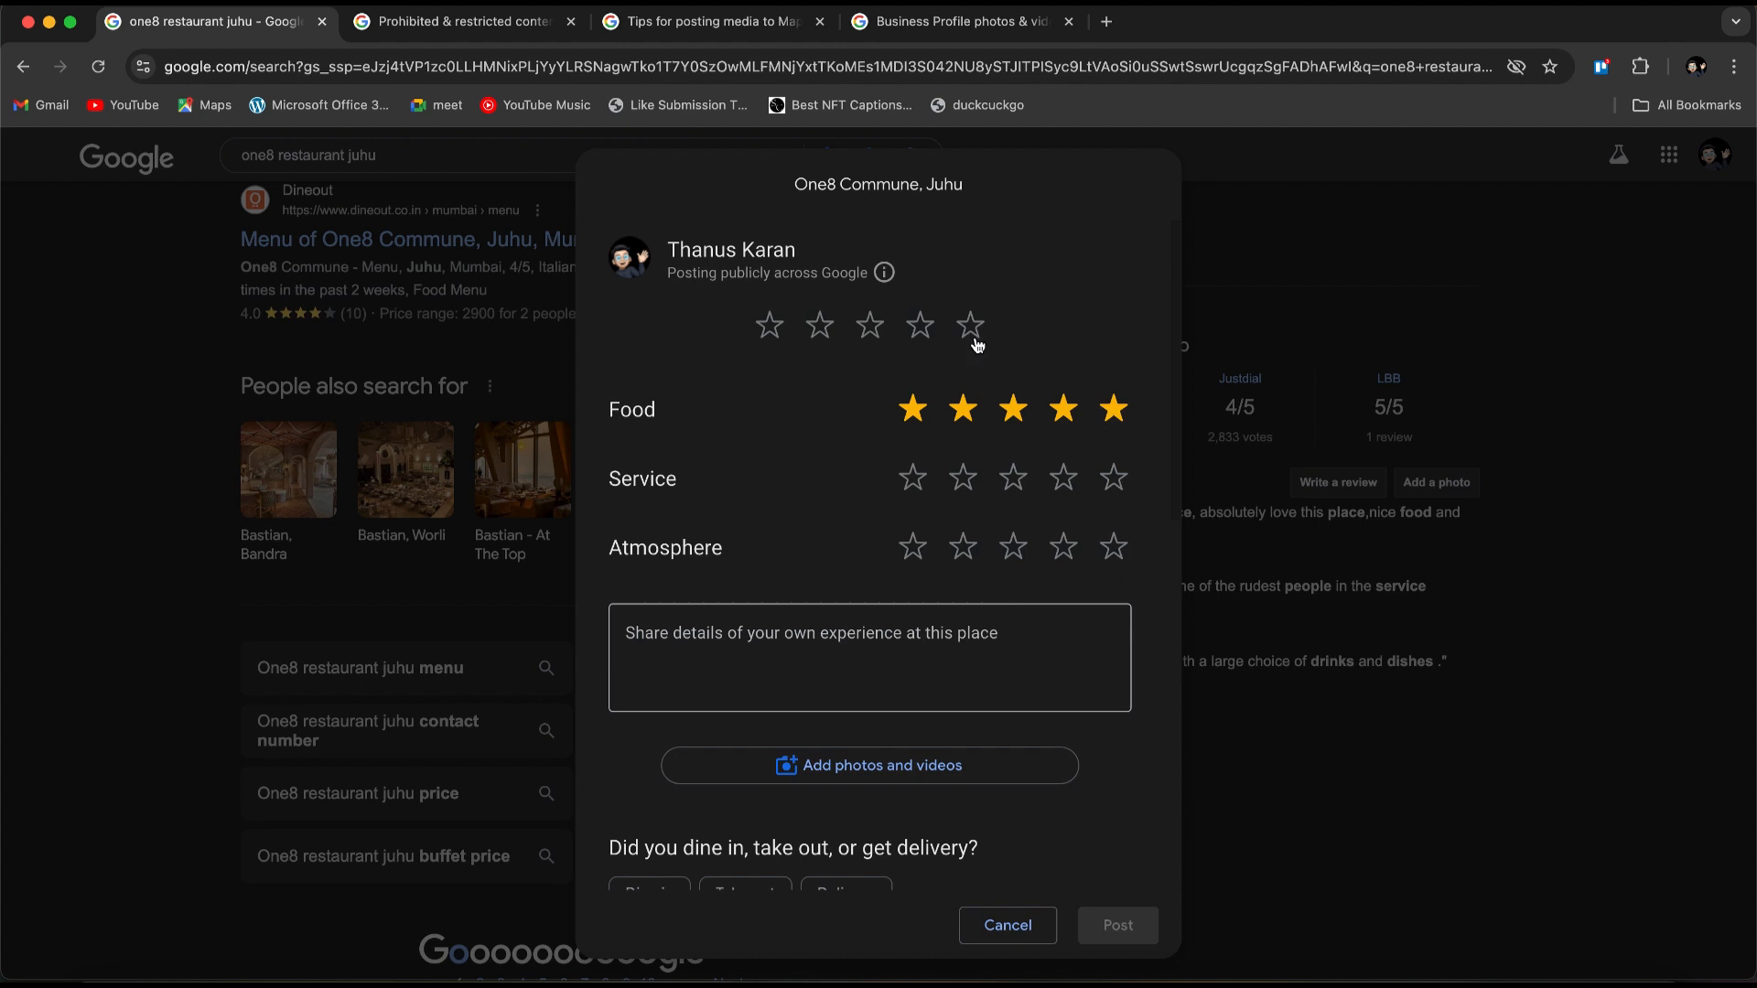
pyautogui.click(969, 325)
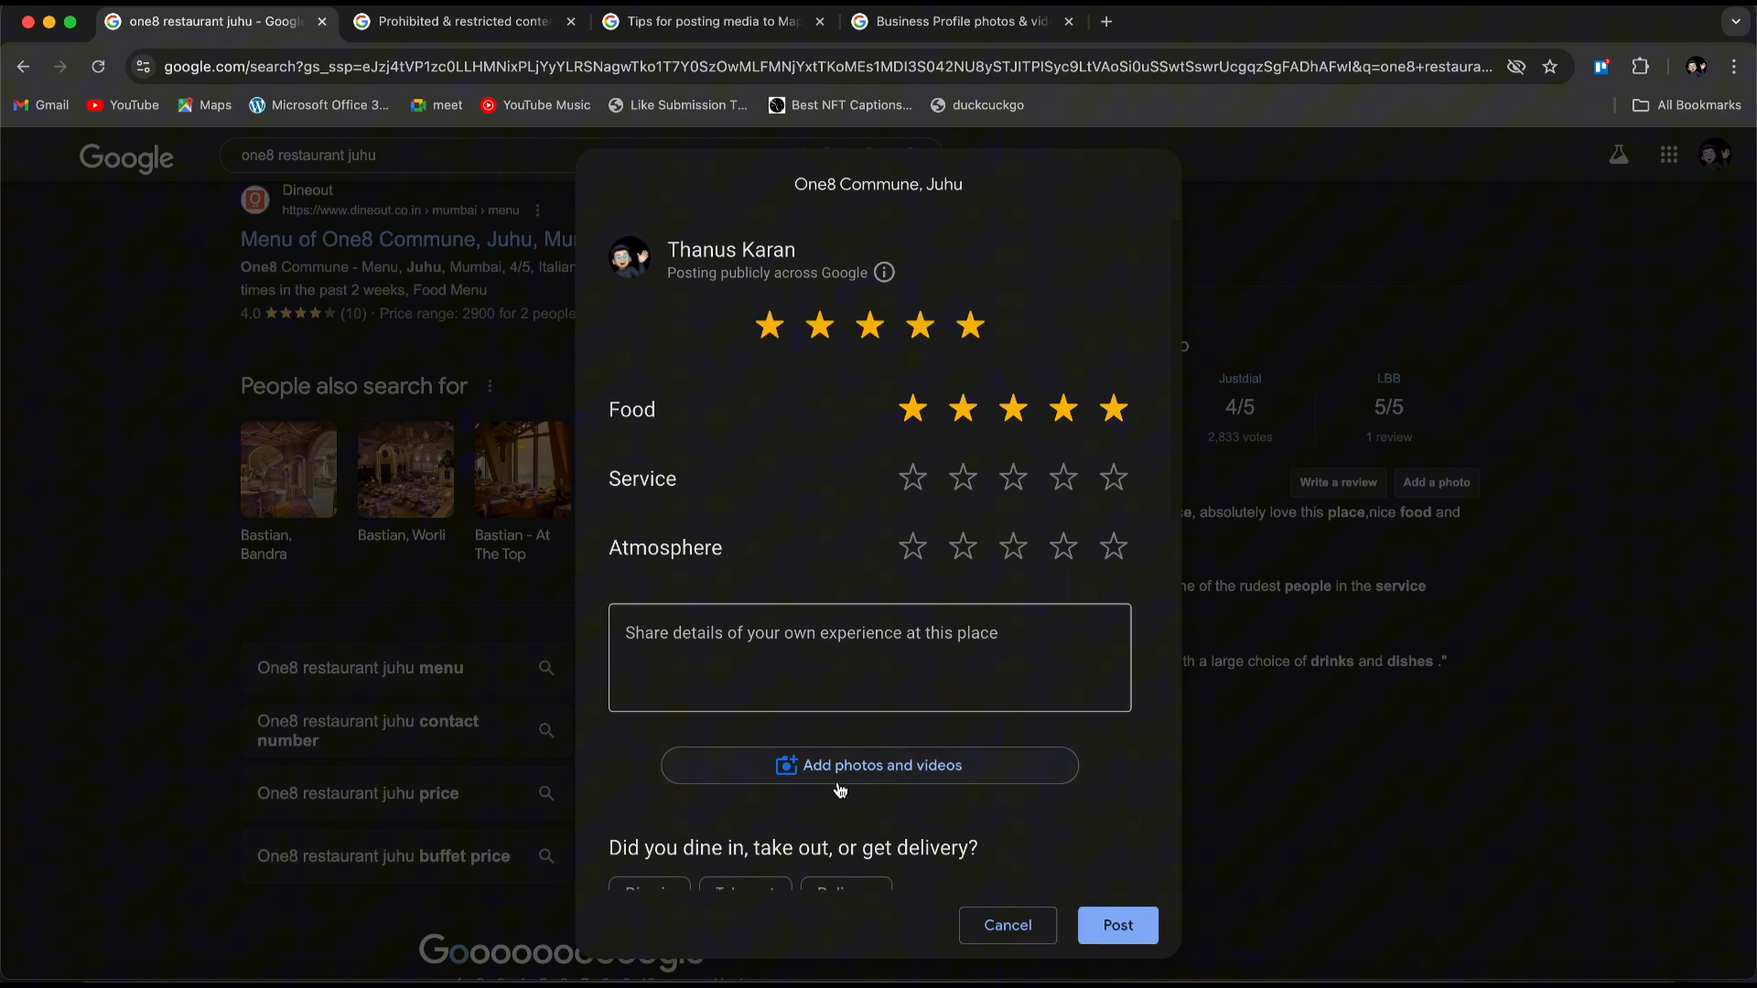
pyautogui.click(869, 765)
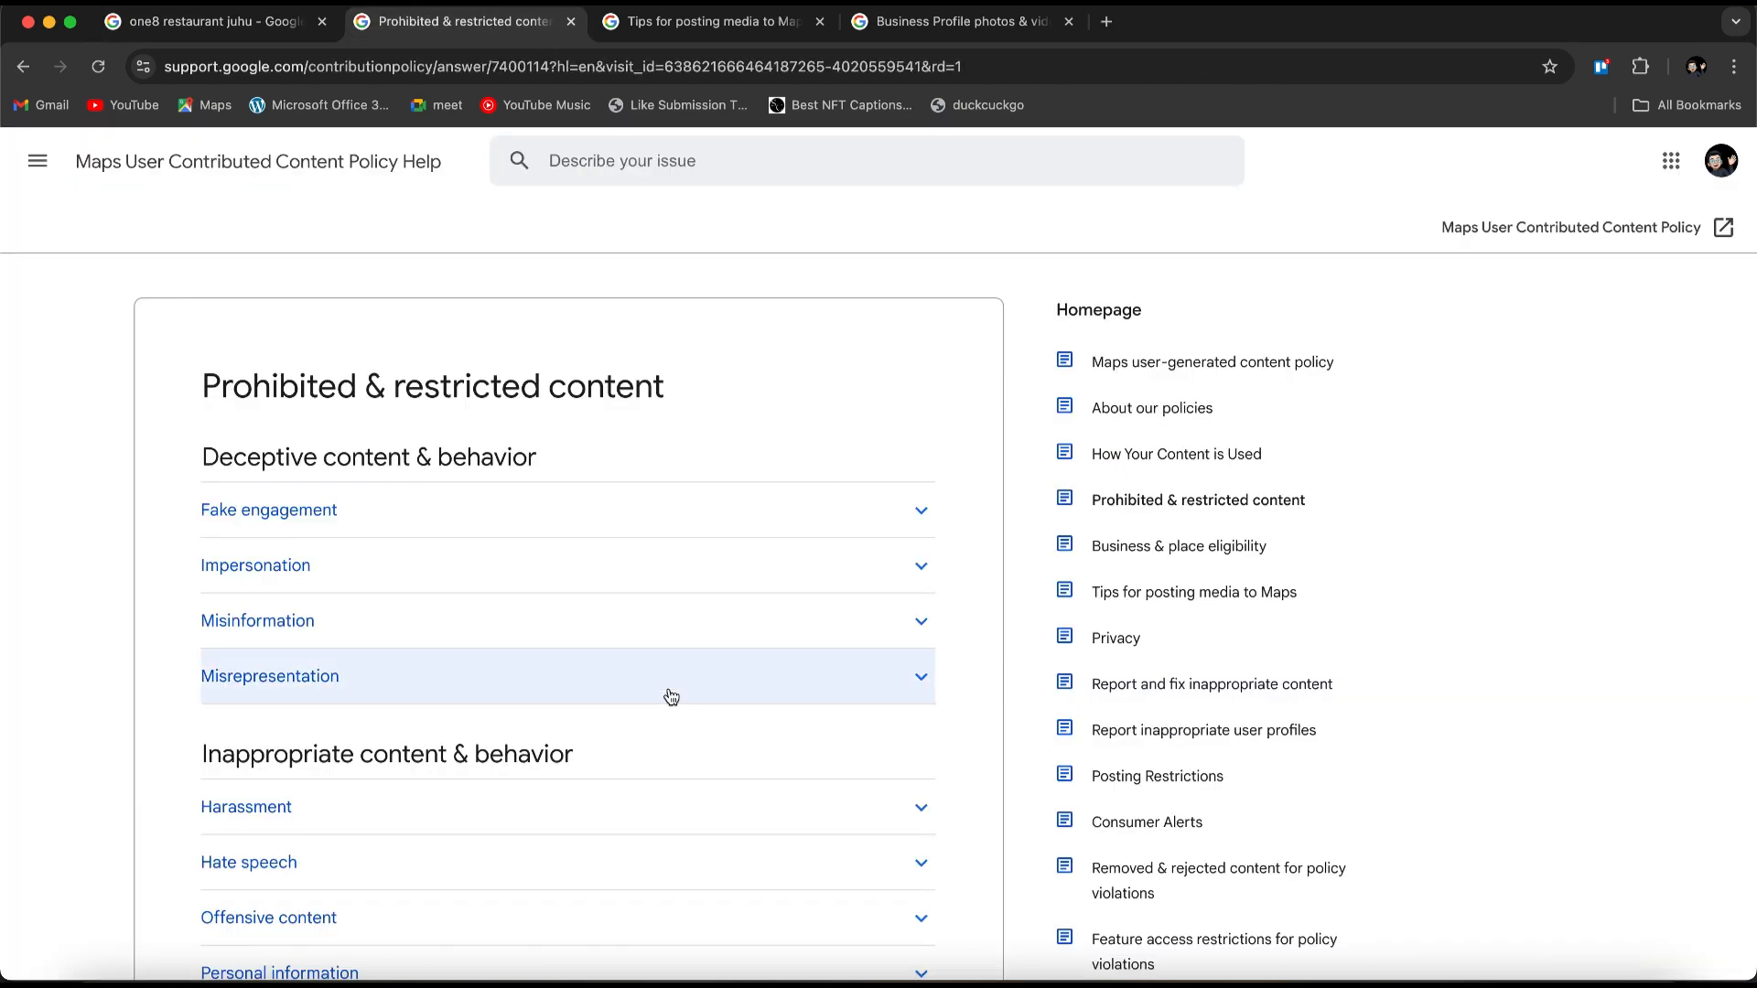
# Scroll through the Maps prohibited and restricted content policy page
pyautogui.scroll(-3)
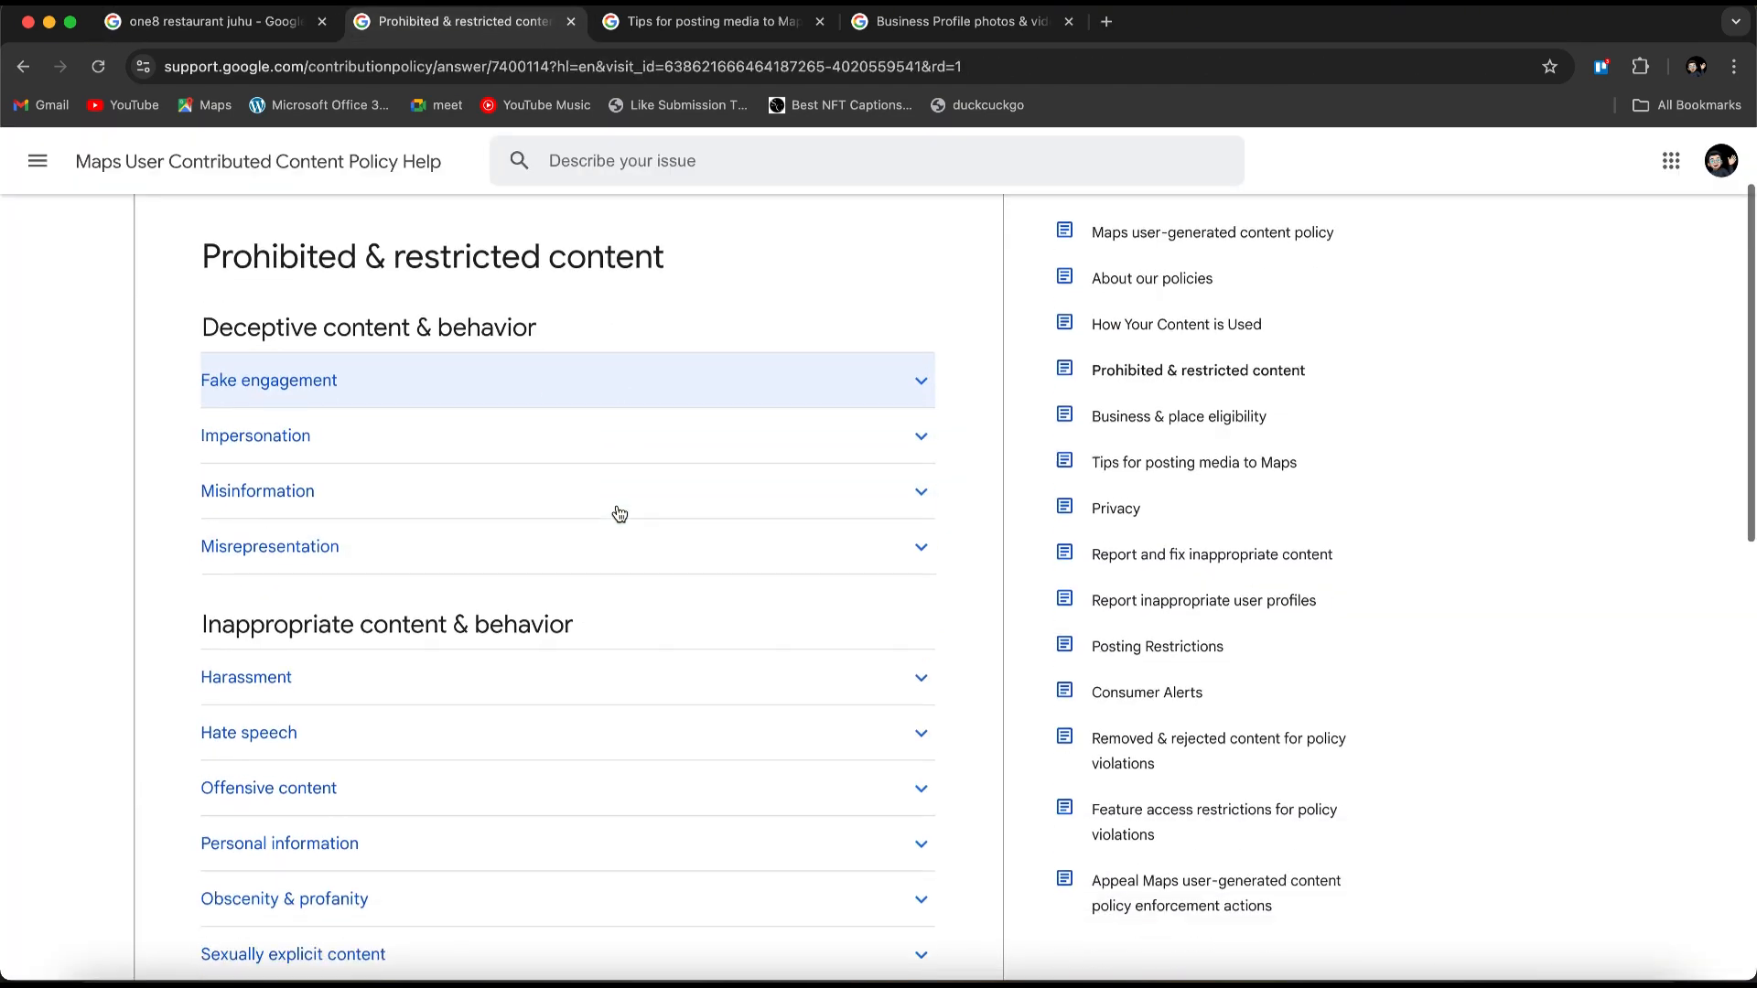
pyautogui.scroll(-3)
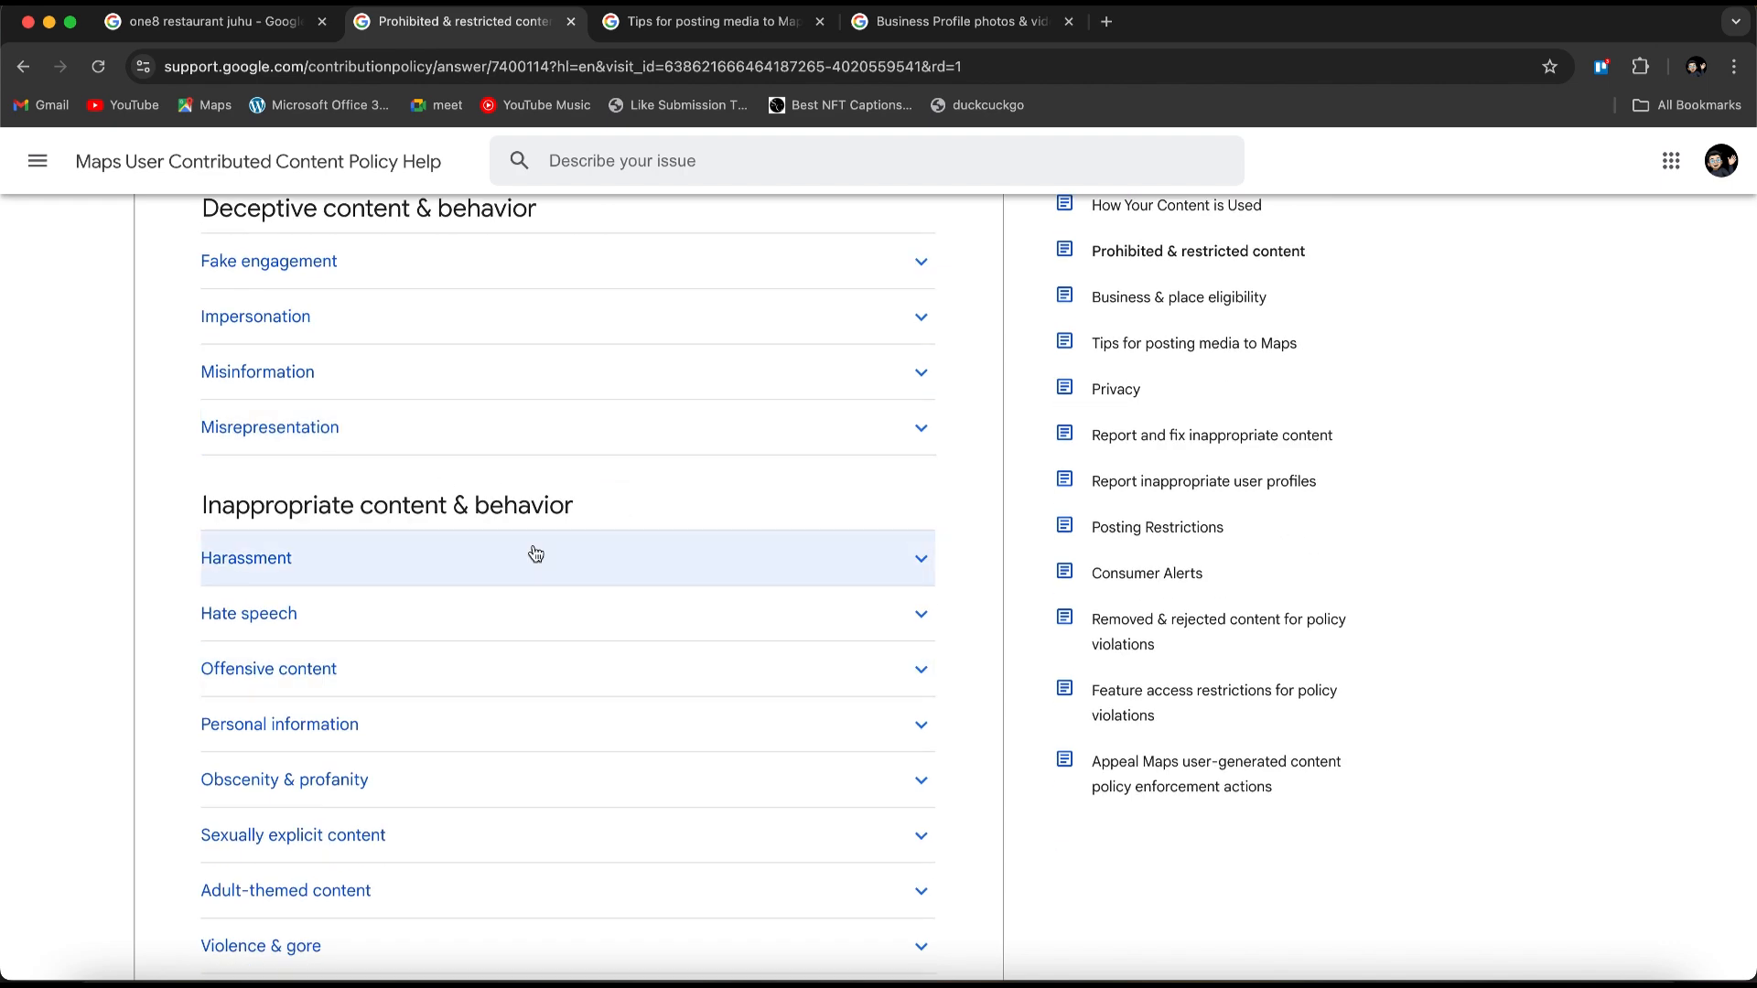
pyautogui.scroll(-3)
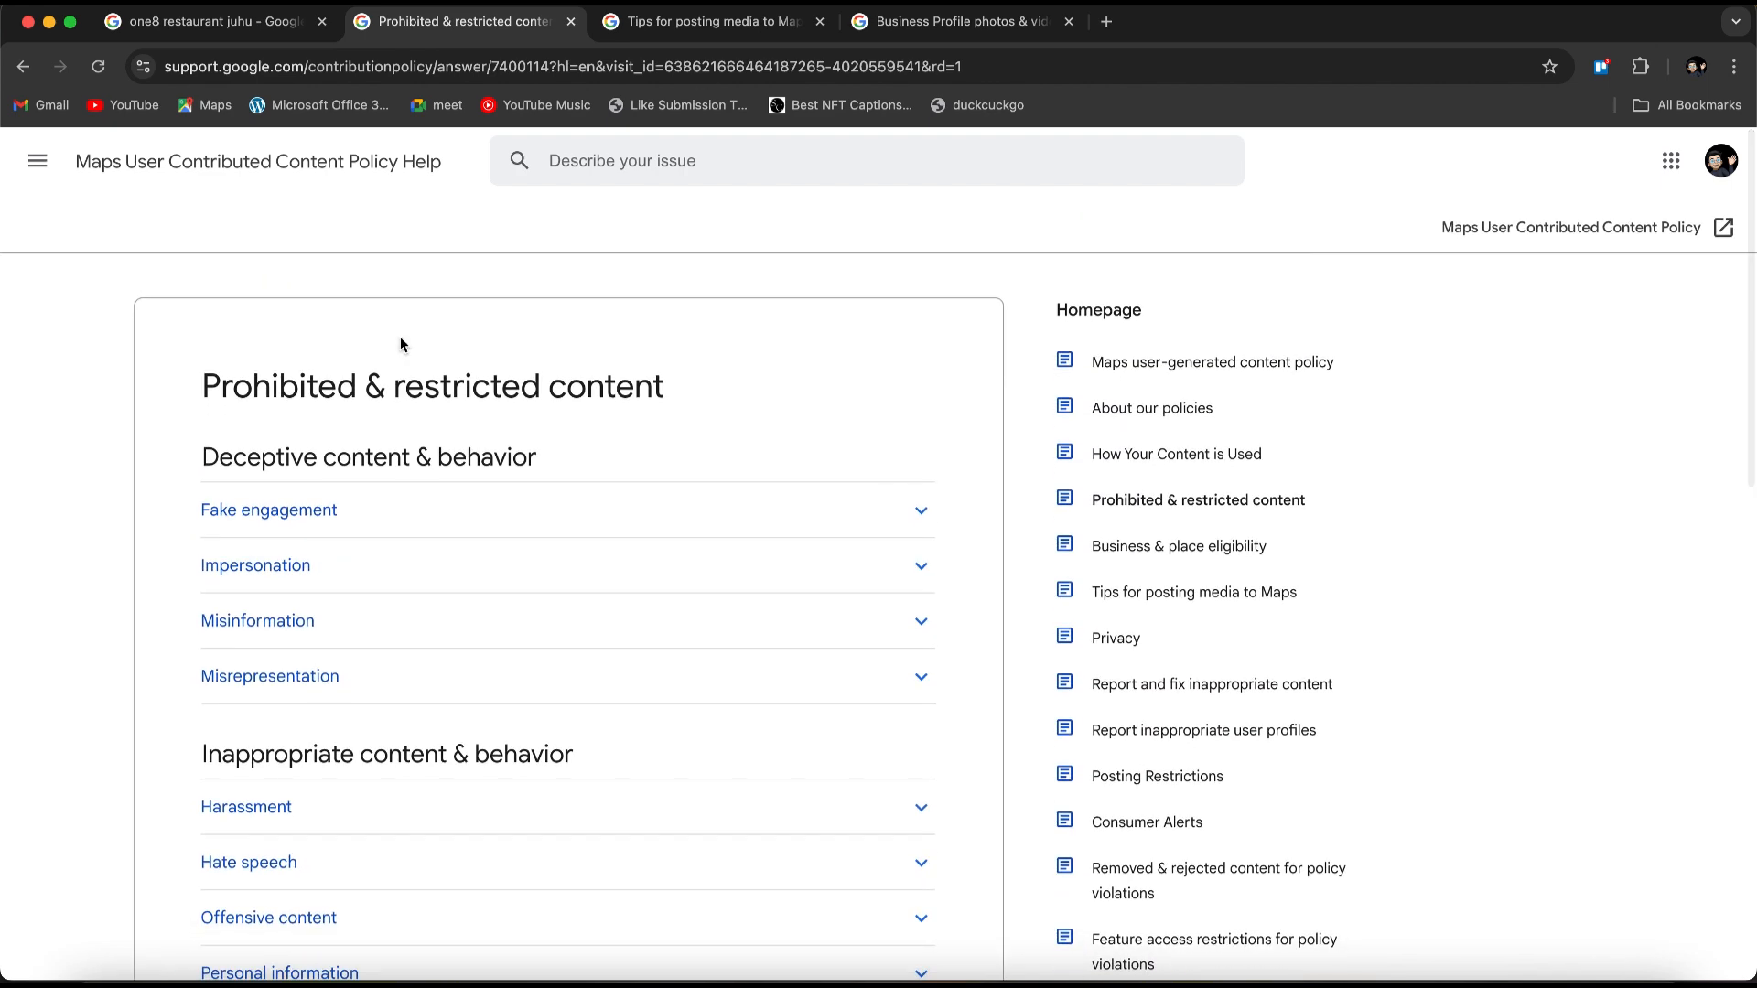
# Read the Tips for posting media page, then return to the review in Search
pyautogui.click(708, 21)
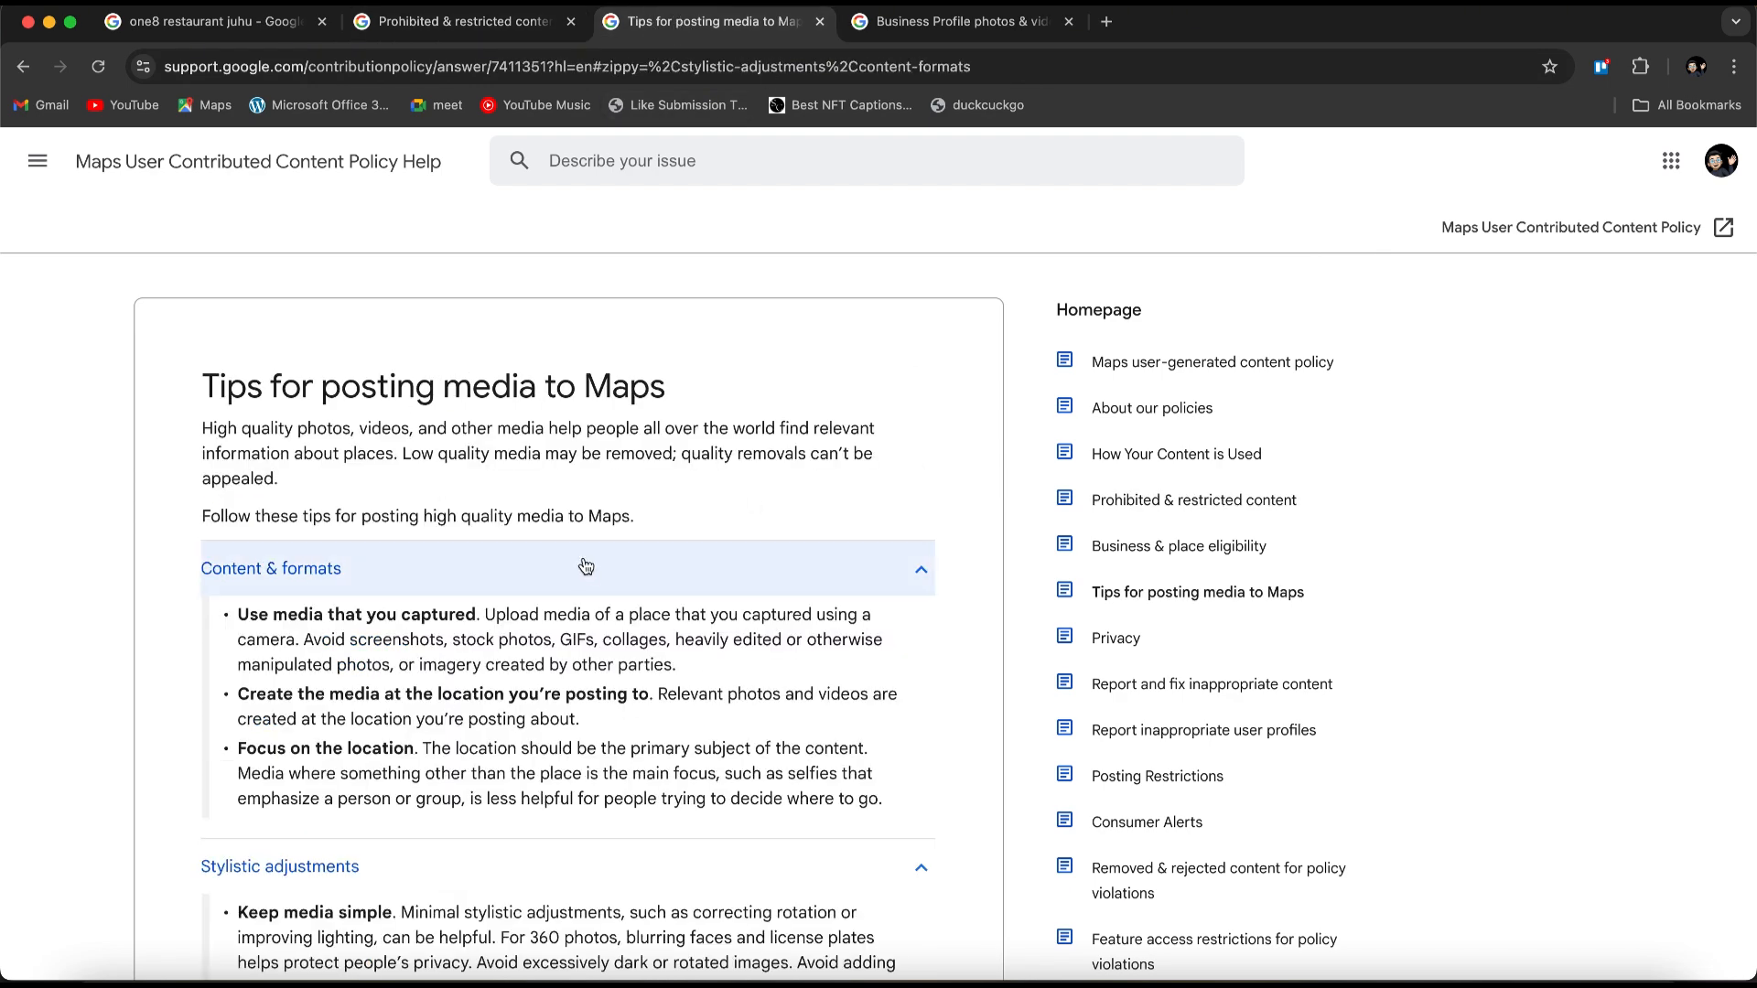
pyautogui.scroll(-3)
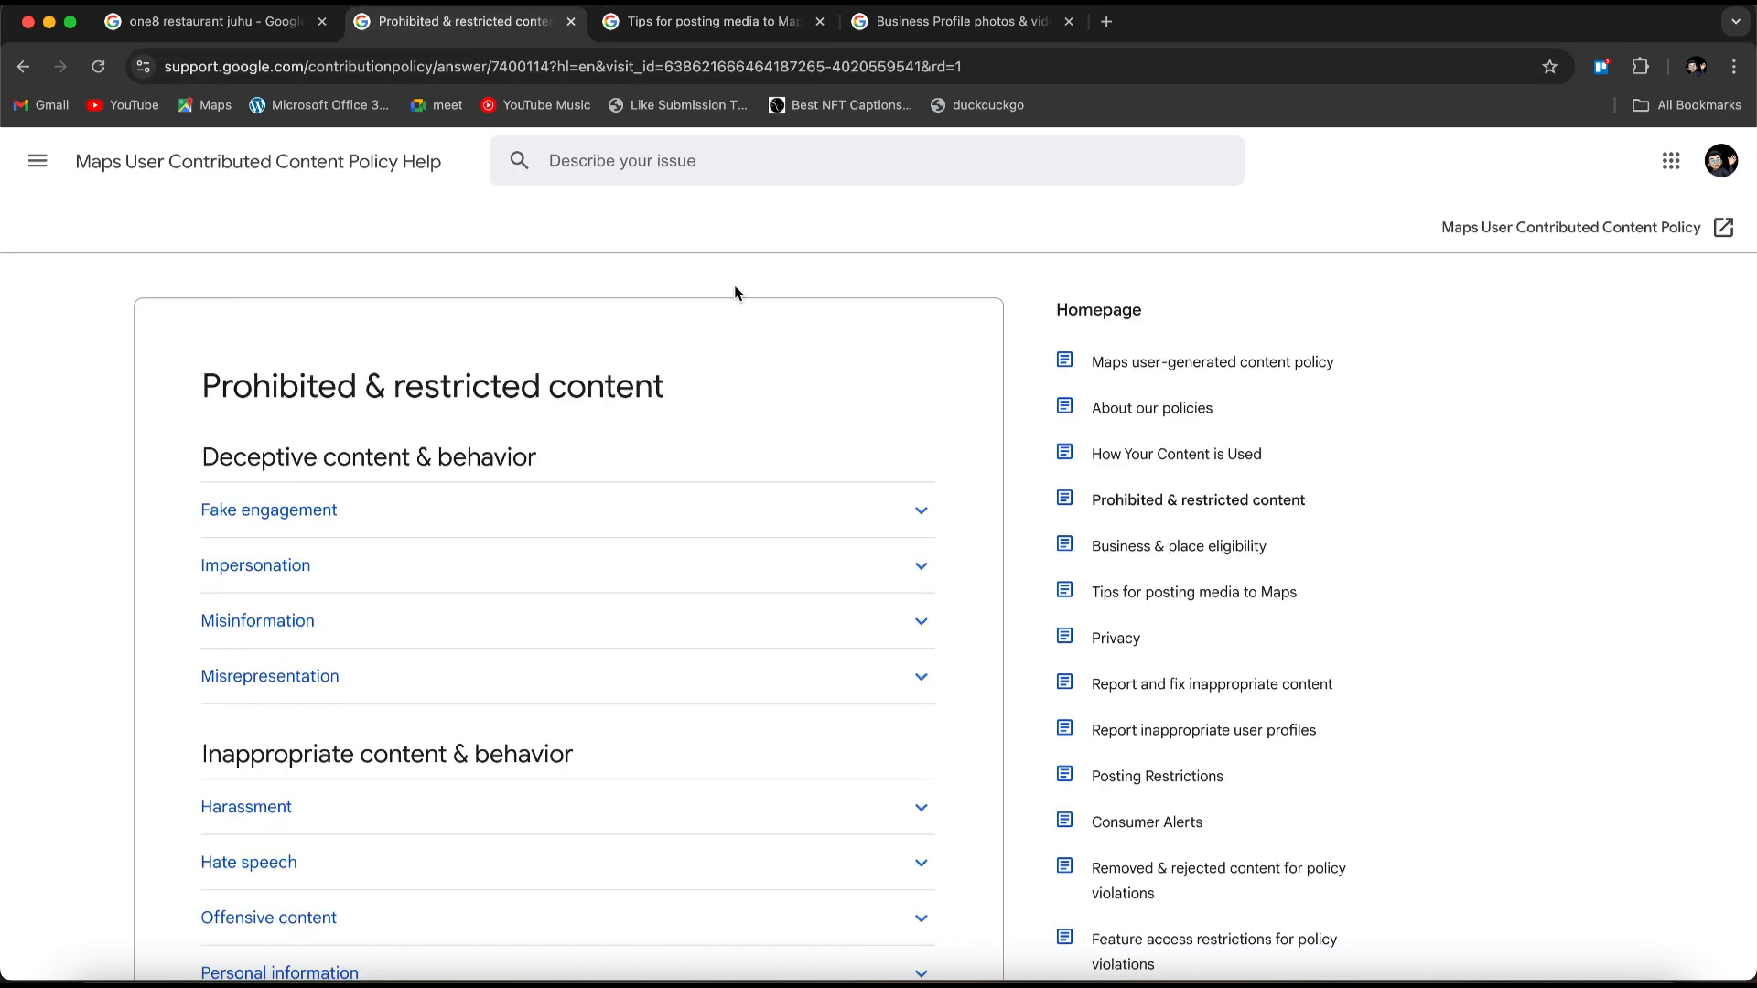
pyautogui.scroll(-3)
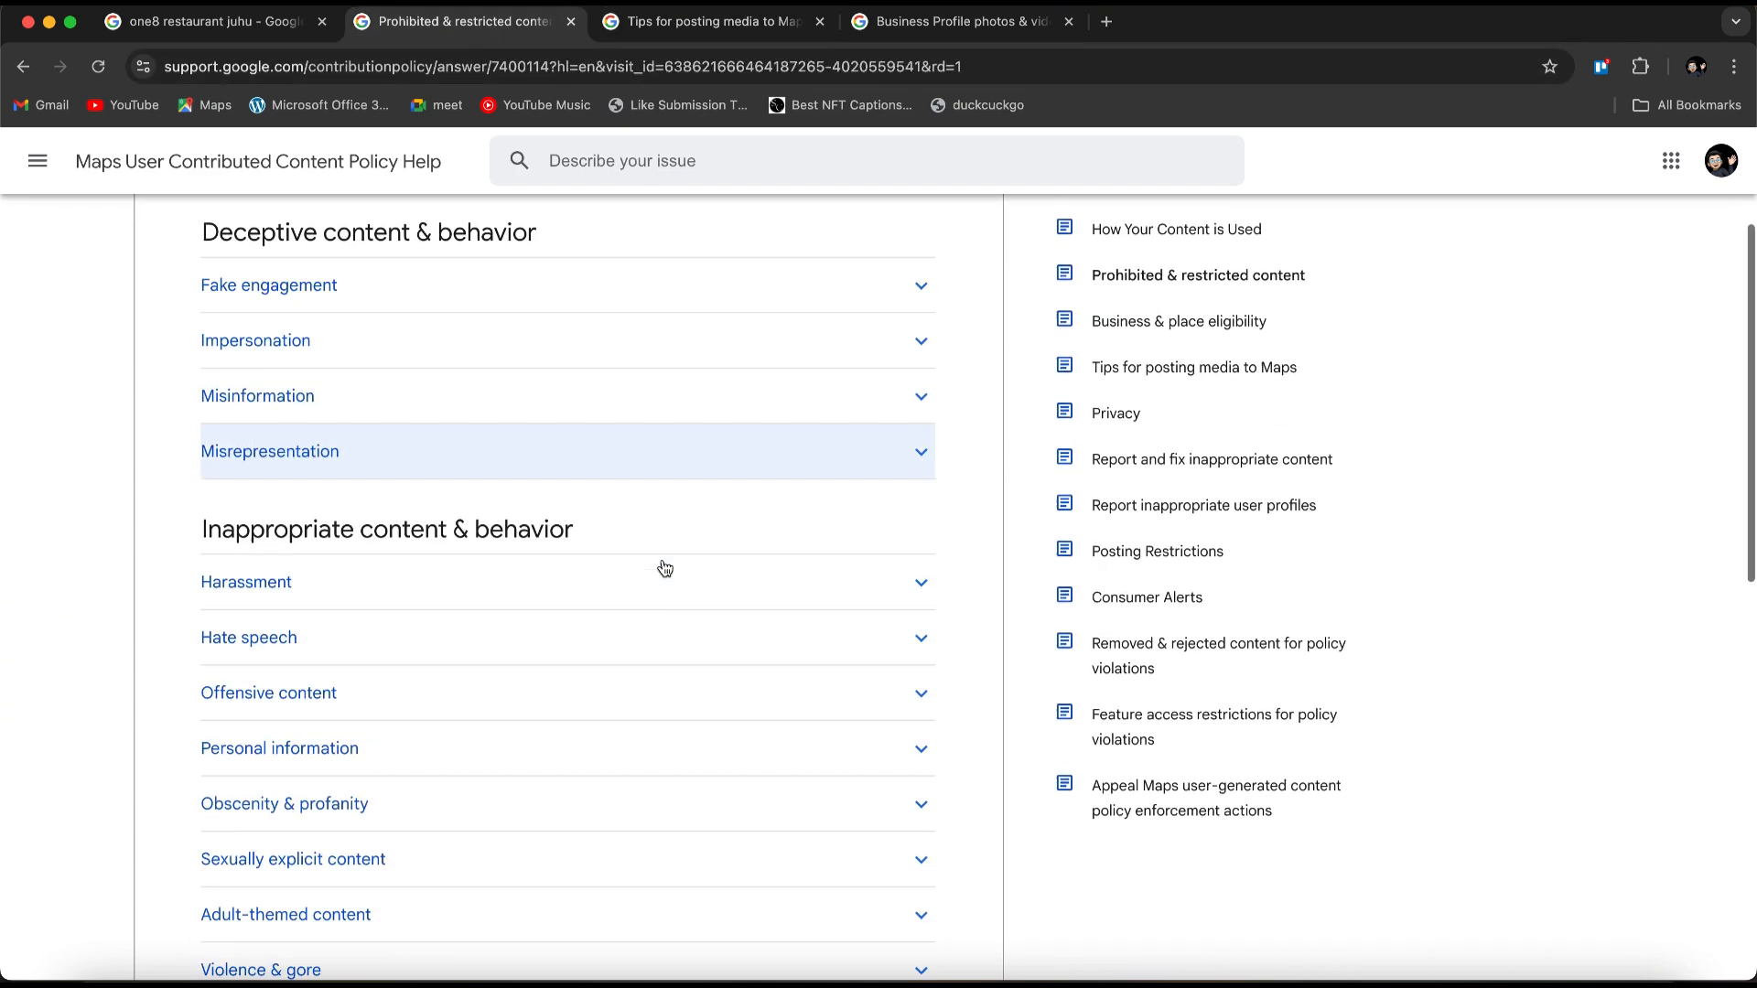
pyautogui.scroll(-3)
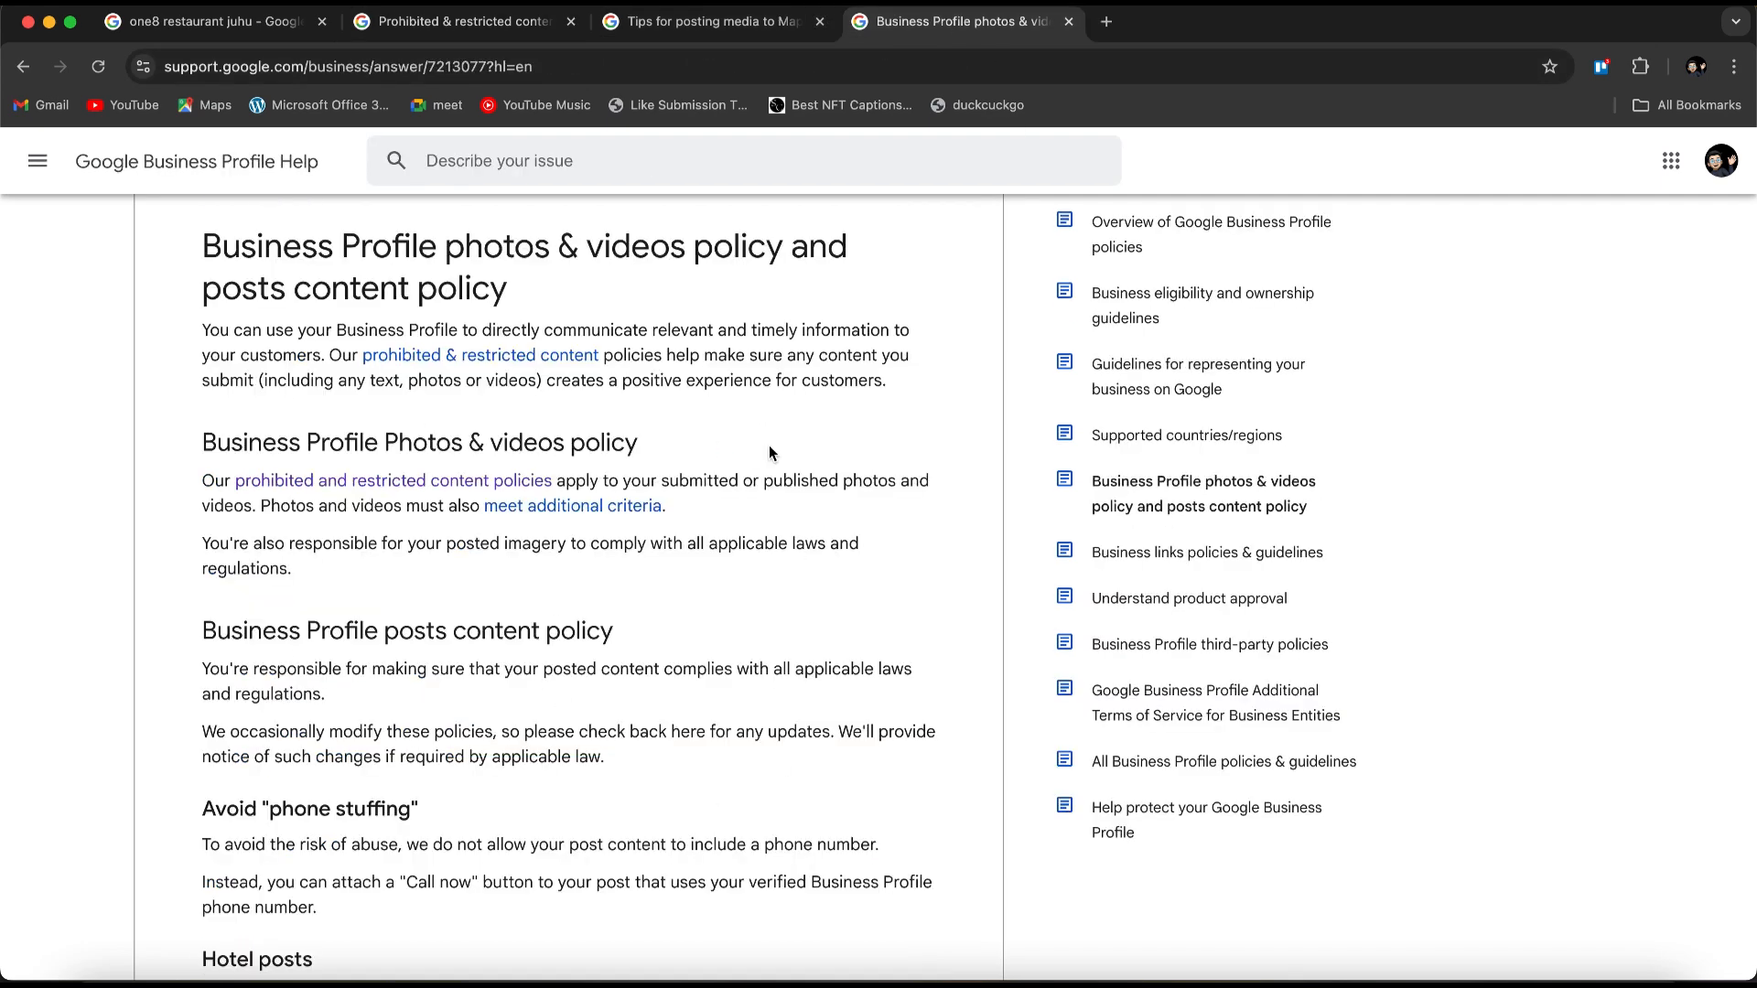
pyautogui.click(208, 21)
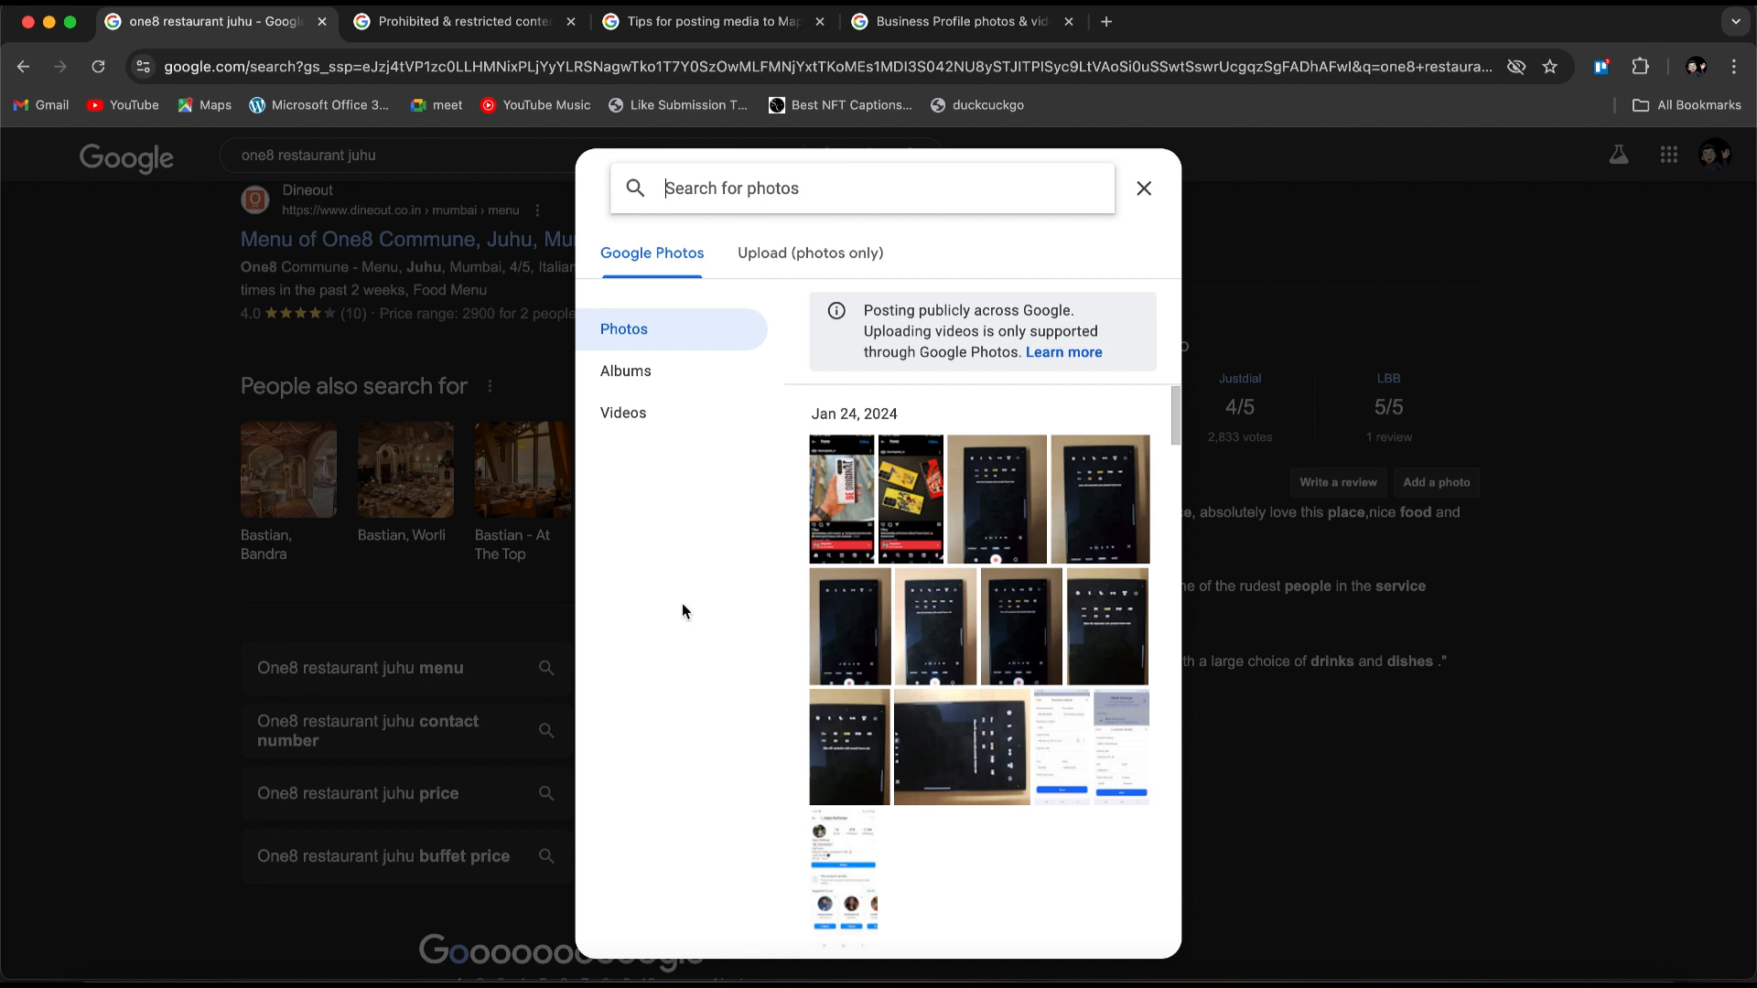
pyautogui.moveTo(945, 534)
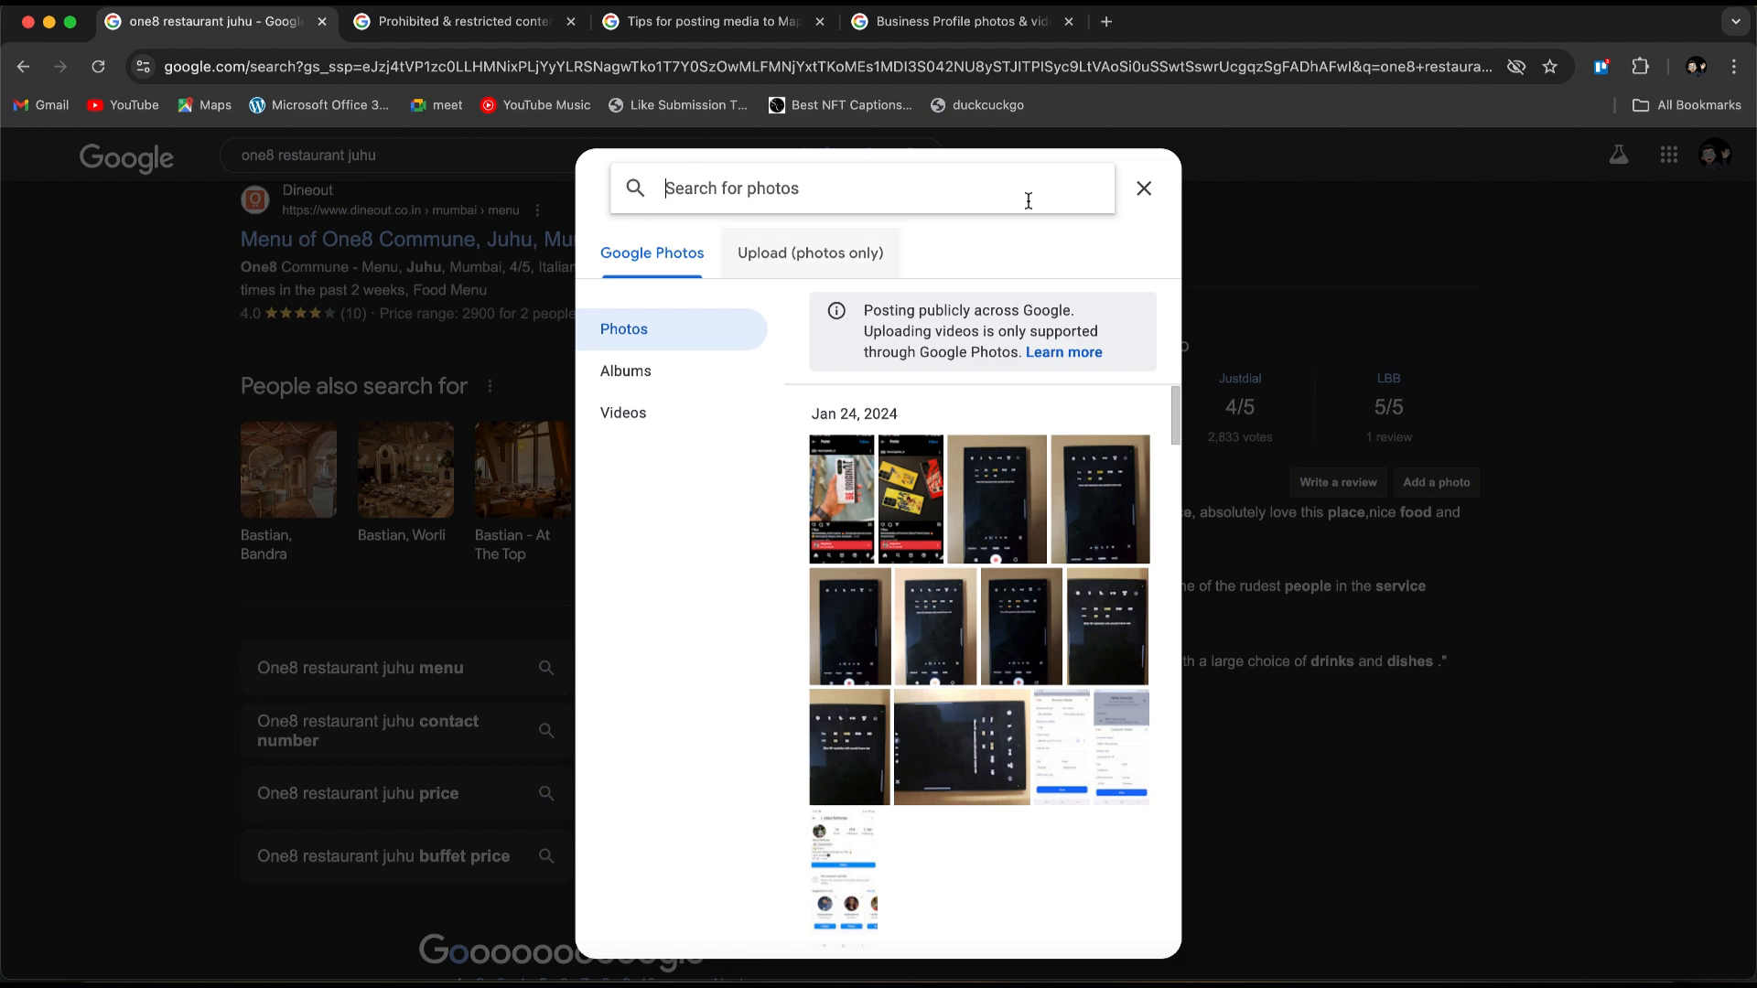
# Dismiss the photo picker without selecting any photos
pyautogui.click(1142, 188)
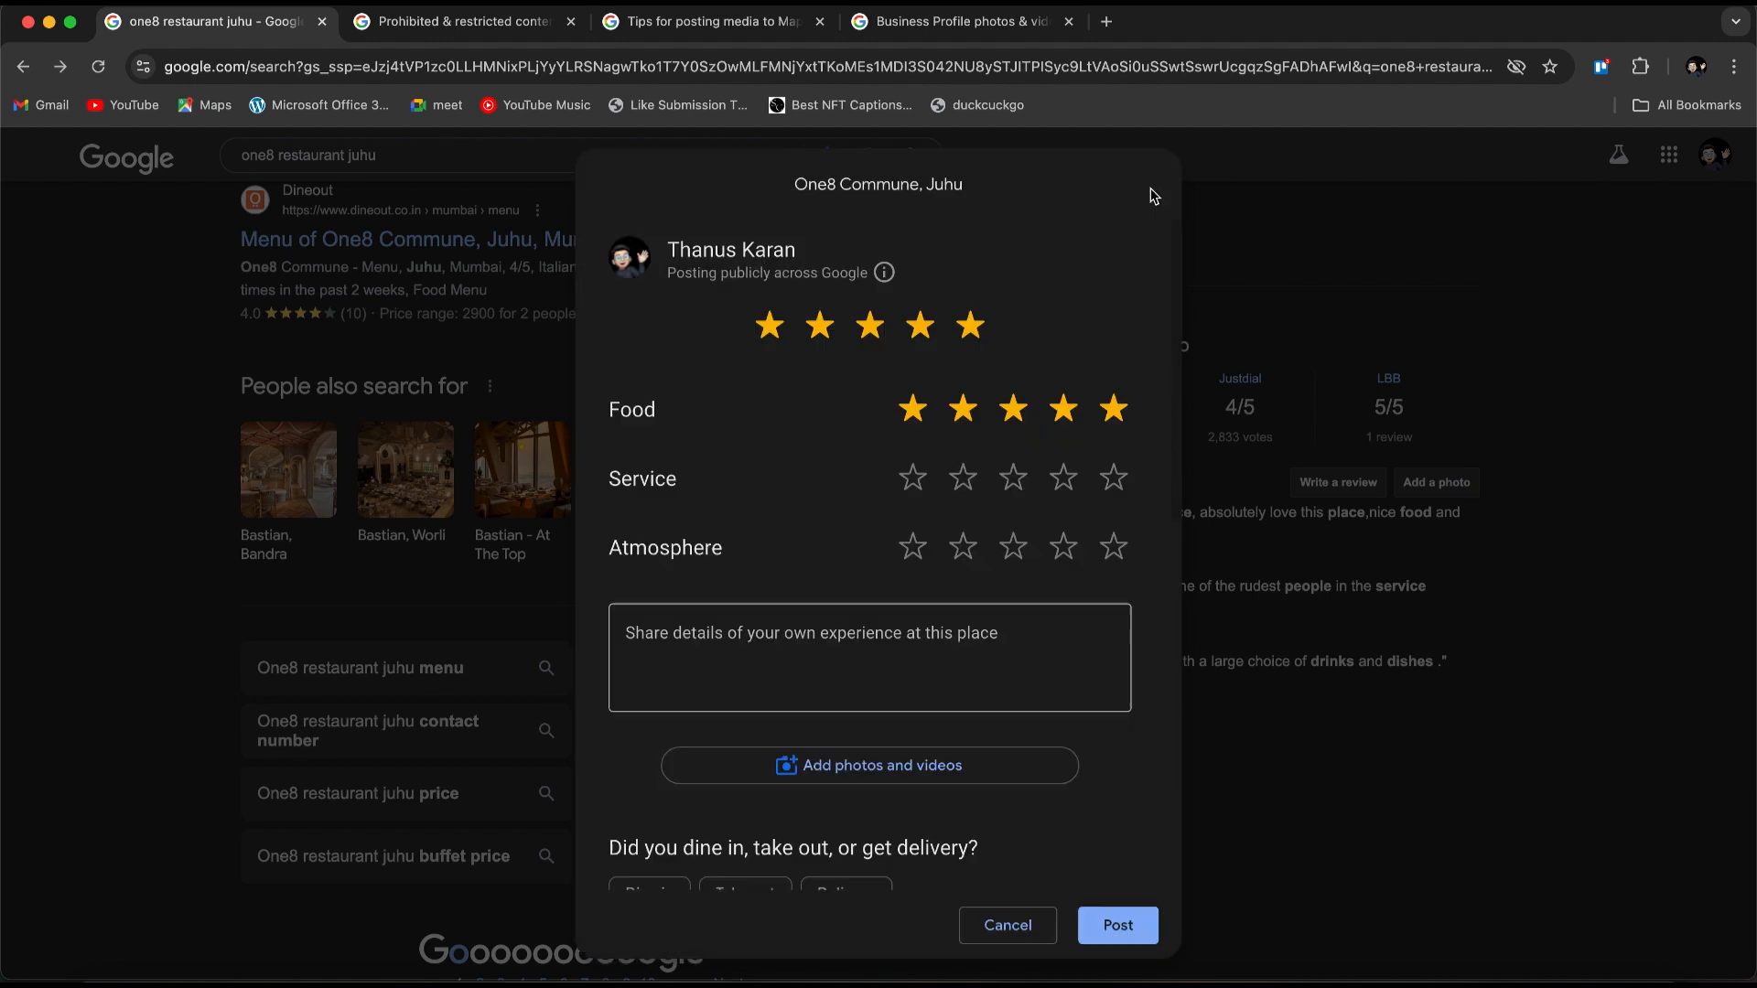